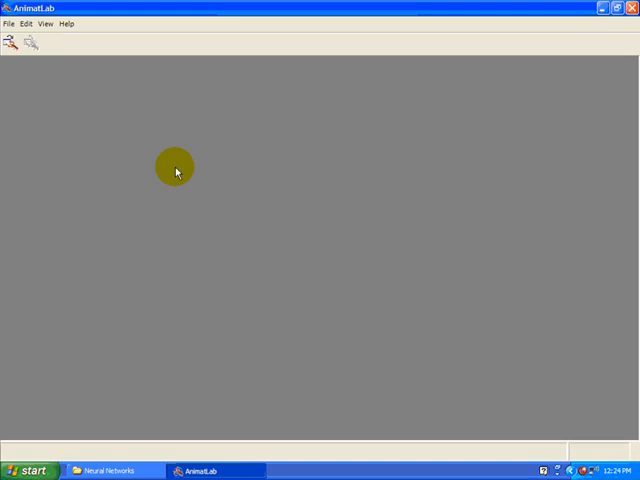
Step: Start a new project from the File menu, bringing up the New Project dialog
click(12, 42)
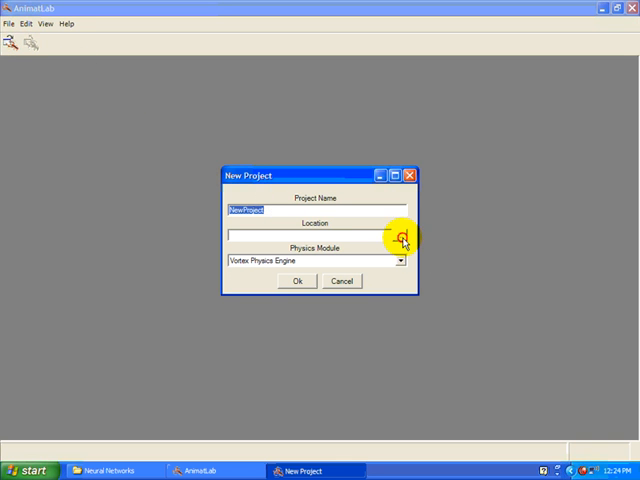
Step: Create the 'Integrate And Fire Neurons' project in the Neural Network tutorials folder with Vortex physics
click(404, 238)
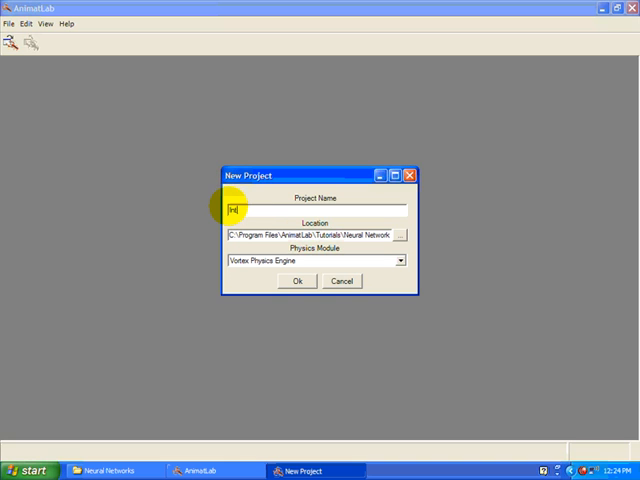
text(Integrate And Fire Neurons)
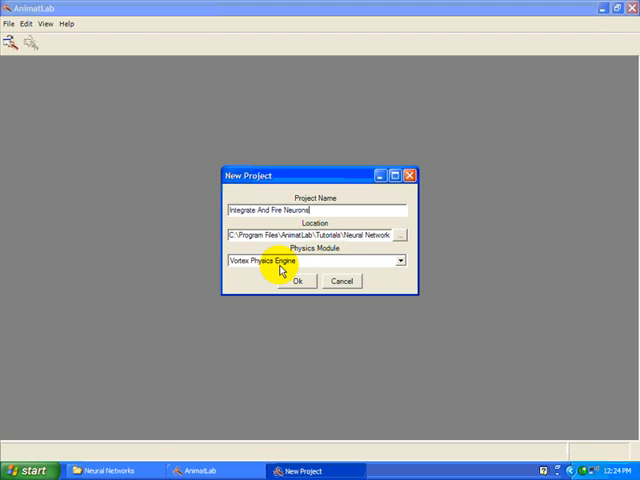
click(292, 280)
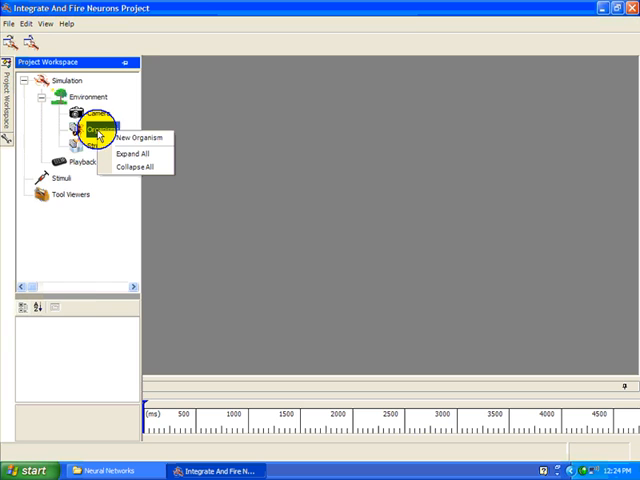
Step: Add a new organism and bring up its Behavioral System in the Edit Organism window
click(138, 136)
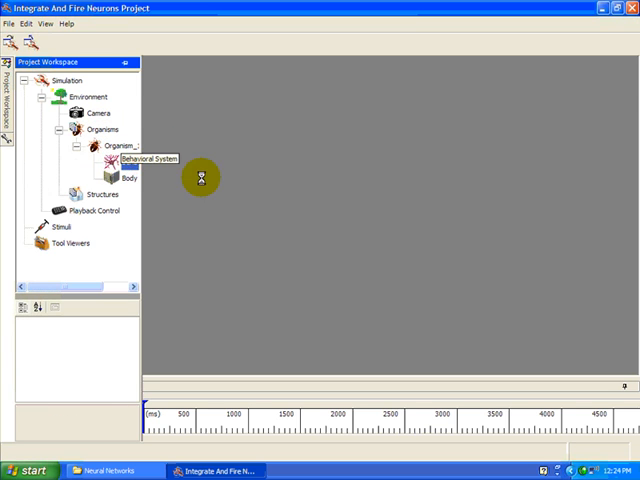
double_click(130, 162)
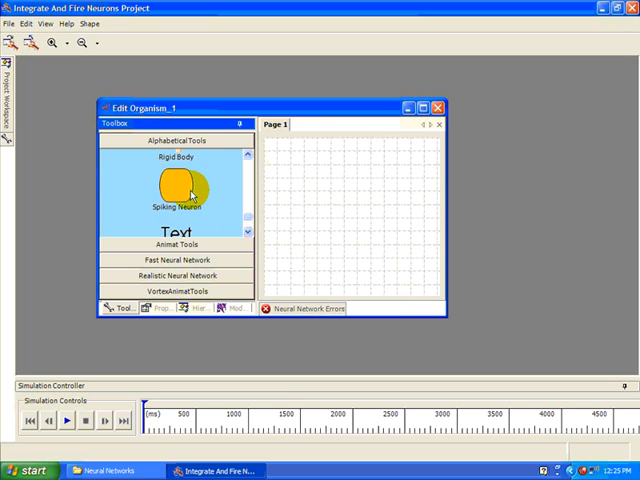
Step: Drag a Spiking Neuron from the Fast Neural Network toolbox onto Page 1 and show its properties
drag(184, 196, 304, 180)
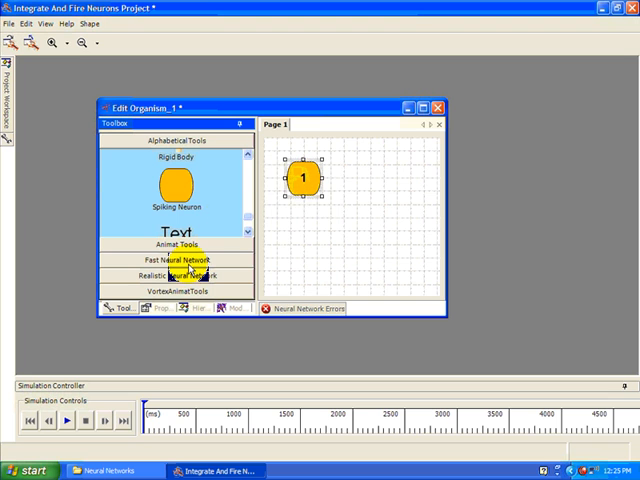
click(148, 308)
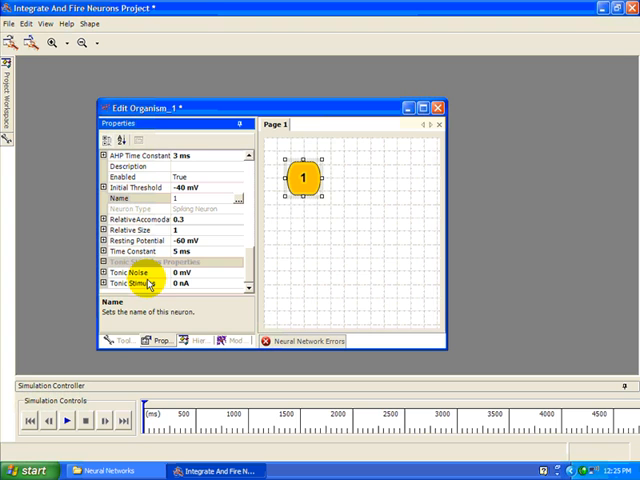
click(124, 252)
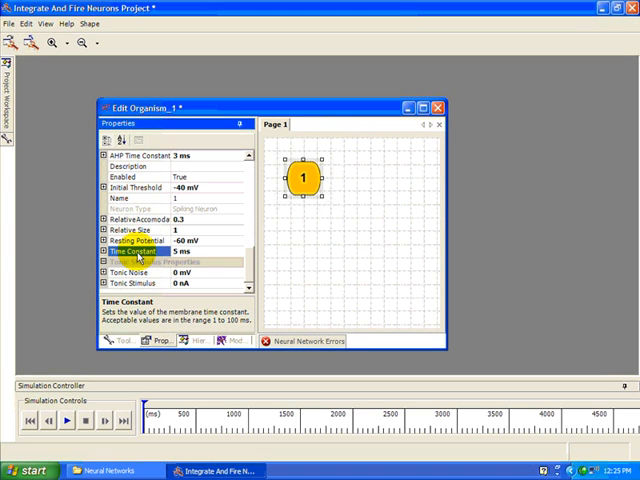
click(130, 232)
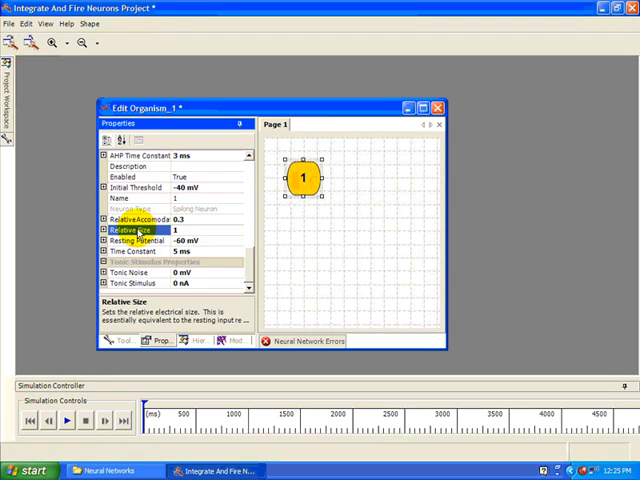
click(130, 240)
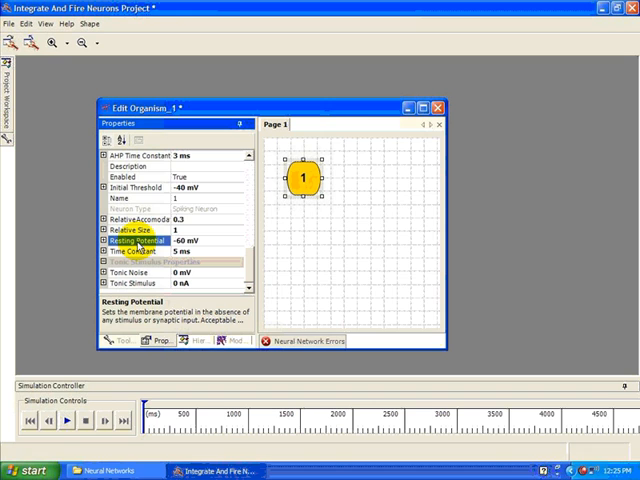
click(130, 190)
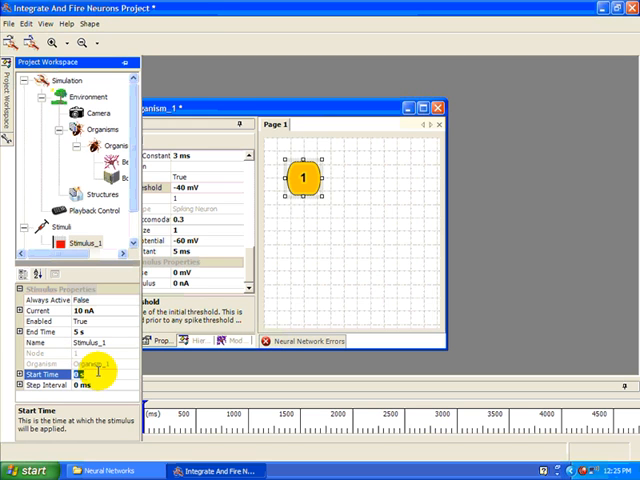
Step: Set Stimulus_1 to start at 50 ms with a 30 nA injected current
text(50)
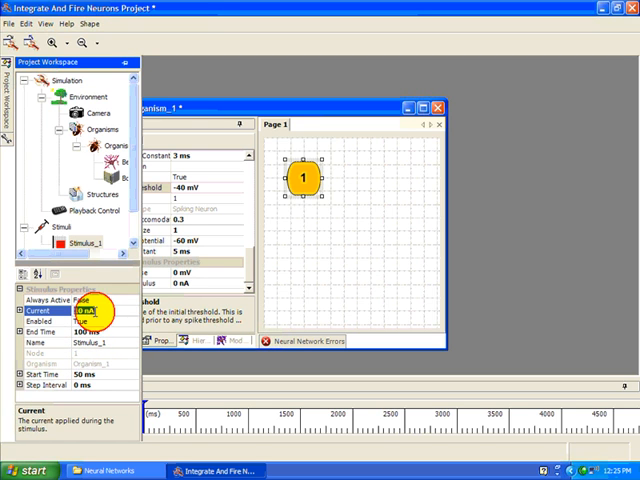
text(30 nA)
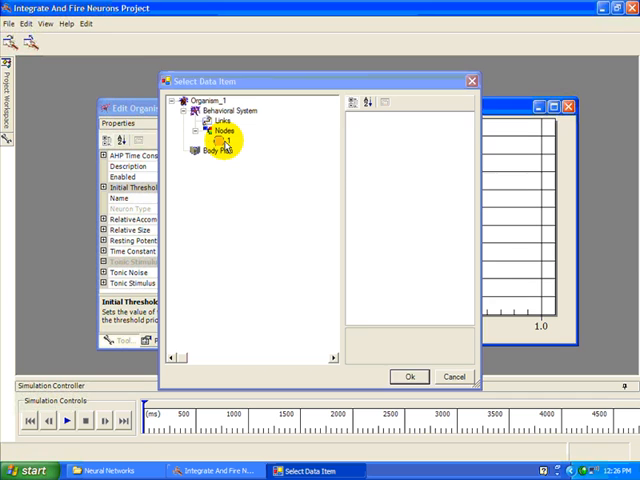
Step: Choose neuron 1's Membrane Voltage as the chart's data item and confirm
click(218, 144)
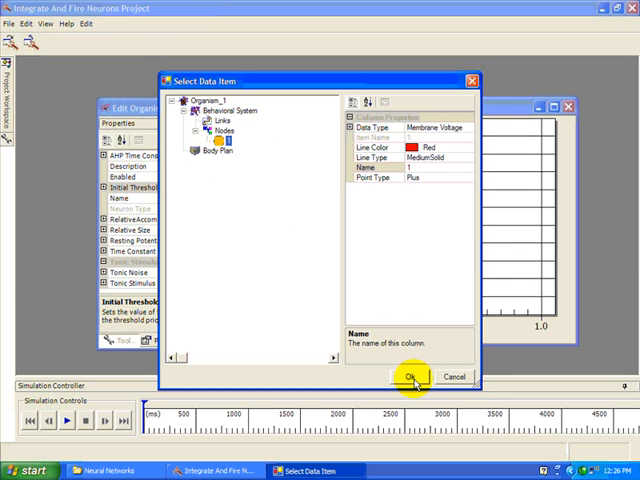
click(404, 376)
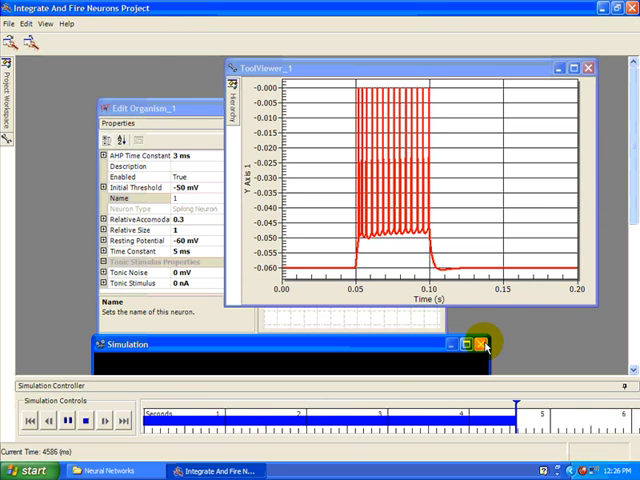
Step: Close the simulation status window after the run shows the spike burst
click(480, 344)
text(50)
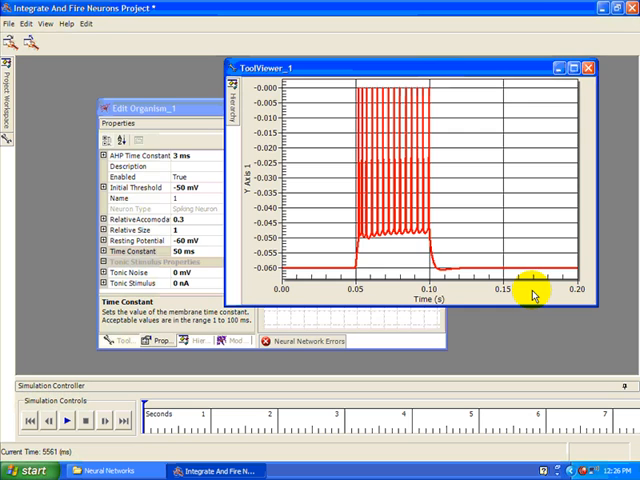
Step: Bring the Page 1 network editor forward with Relative Accommodation selected
click(64, 420)
text(5)
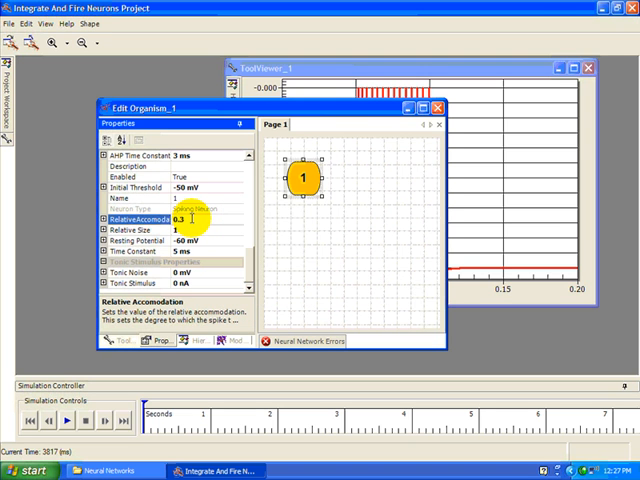
Step: Raise neuron 1's Relative Accommodation from 0.3 to 0.7
text(0.7)
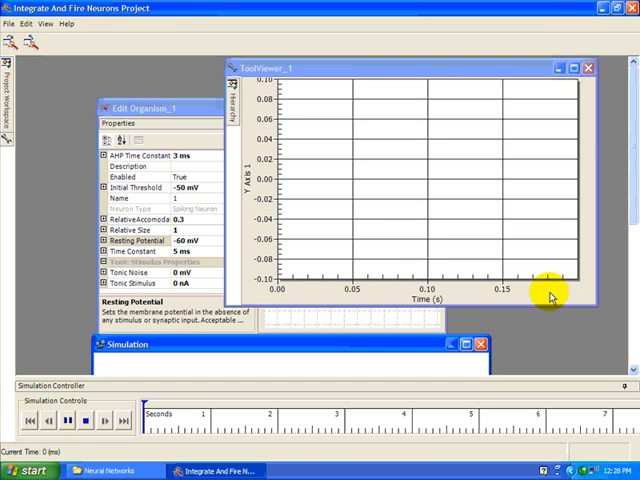
Step: Run the simulation to redraw the spiking voltage trace, then close the status window
click(468, 348)
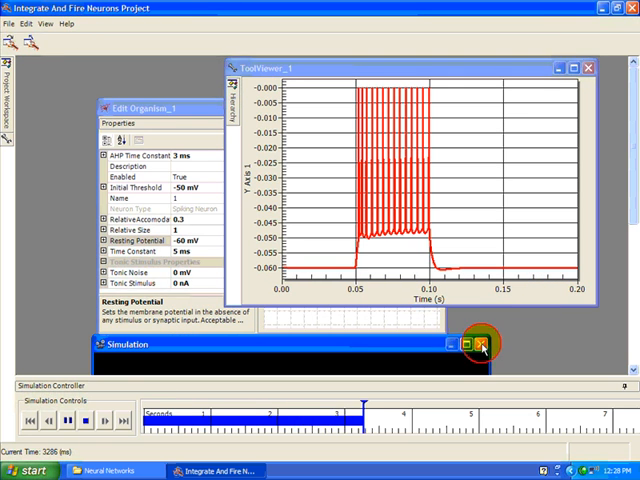
click(480, 344)
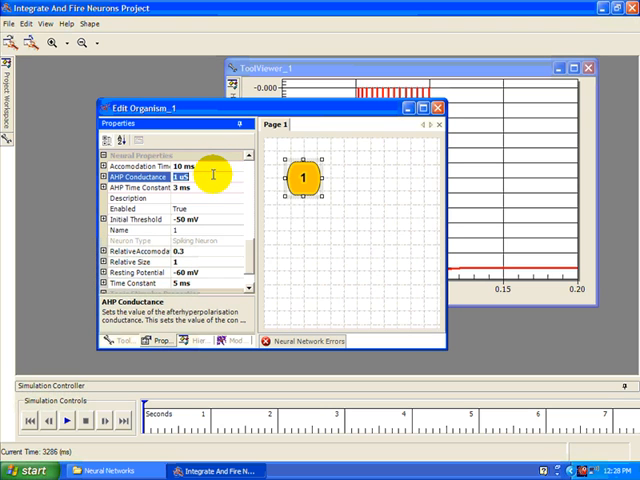
Step: Set neuron 1's AHP Conductance to 10 uS and rerun, leaving few spikes with deep after-dips
text(10 uS)
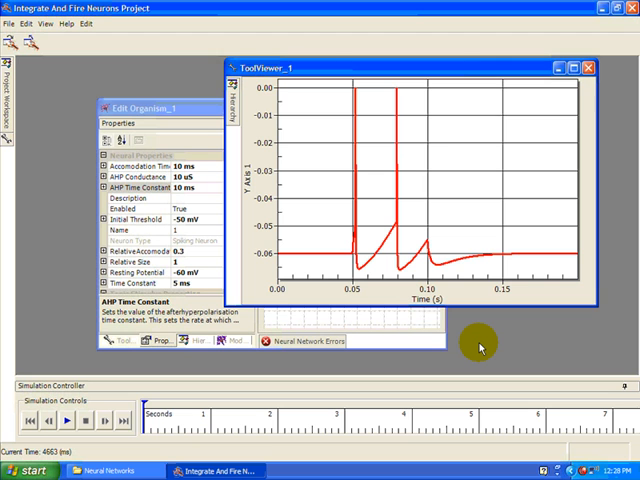
mouse_move(376, 328)
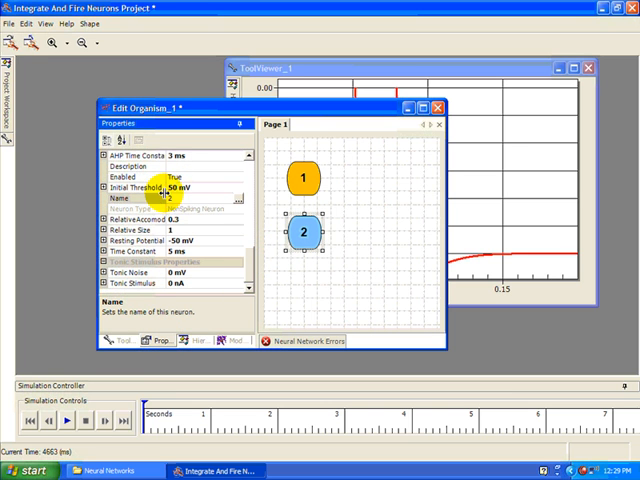
Step: Place a second integrate-and-fire neuron below neuron 1 and select its Name property
click(130, 188)
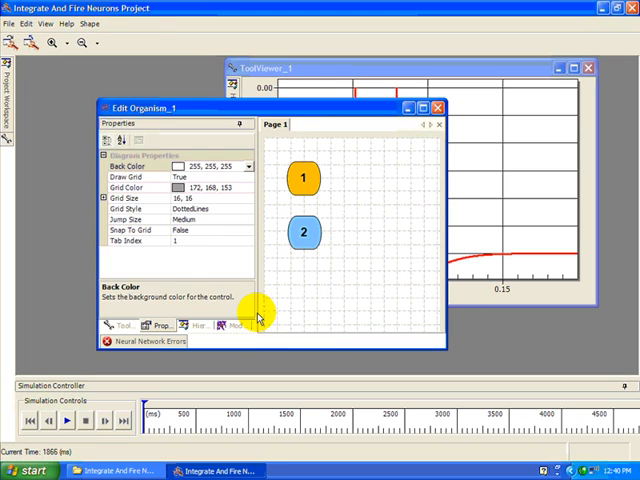
Step: Show the RealisticNeuralNet module's global settings, including refractory period and AHP equilibrium potential
click(224, 324)
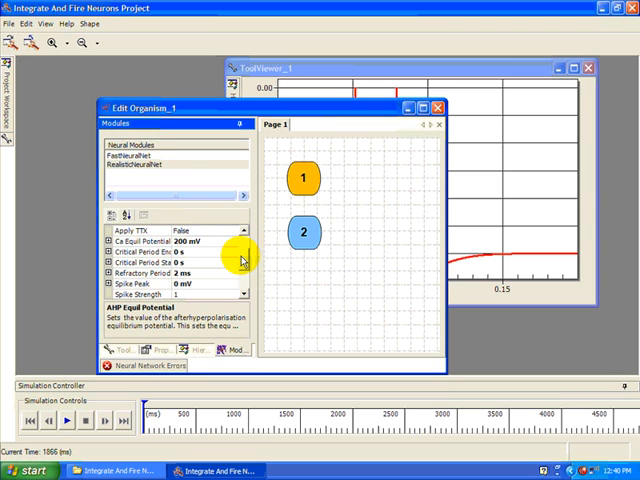
scroll(down, 3)
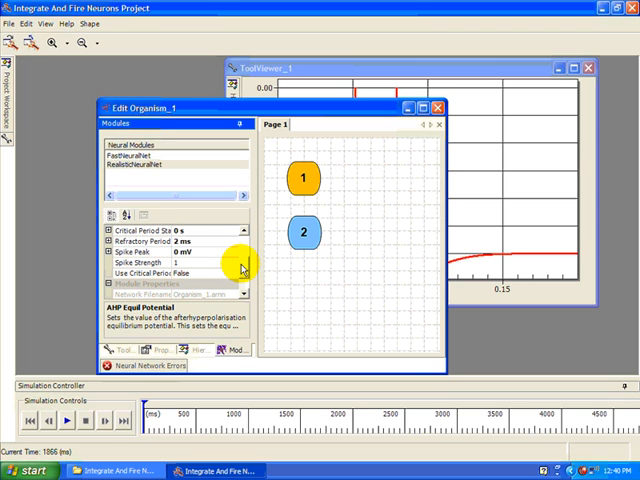